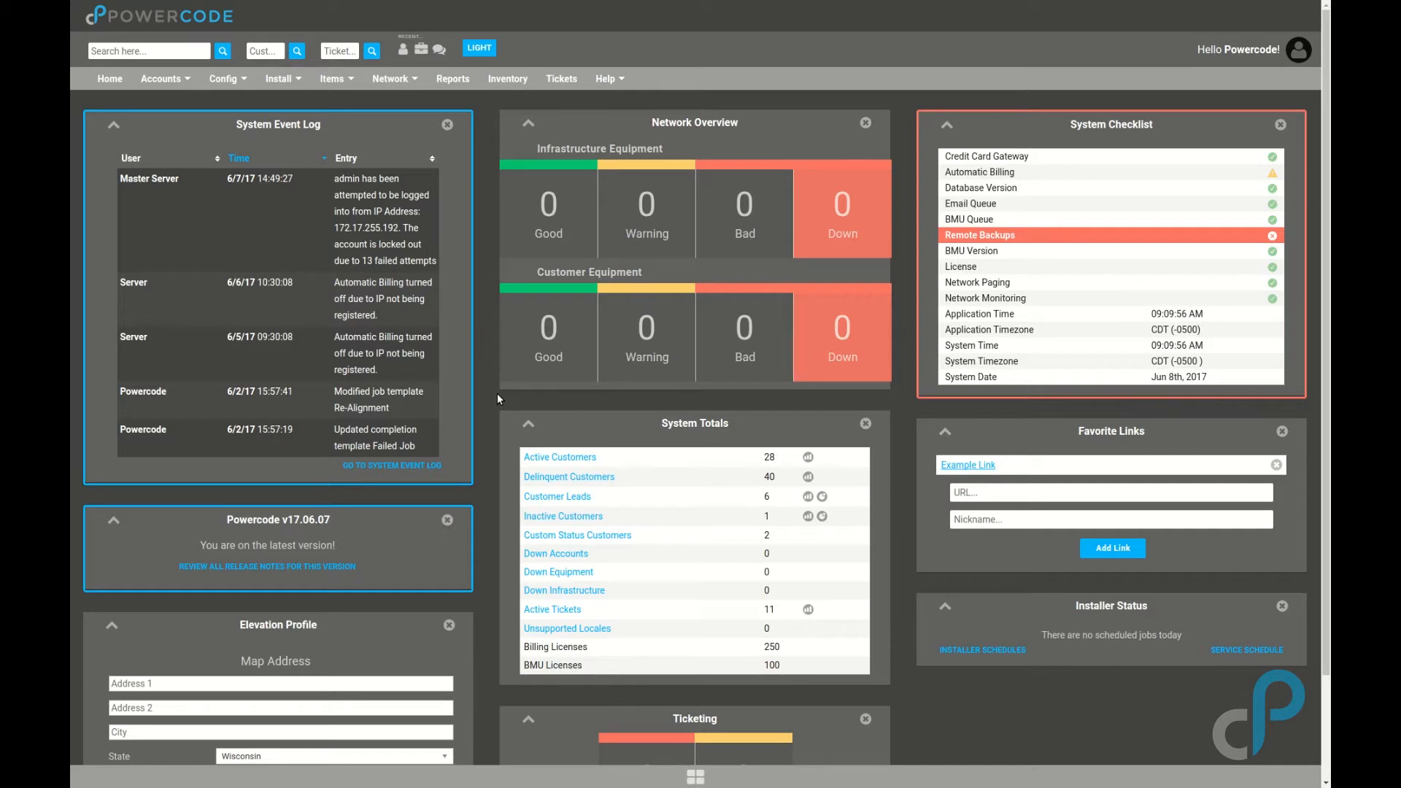
- Bring up the Report Dashboard from the Reports menu, filtered by 'mark'
{"action": "left_click", "coordinate": [452, 79]}
{"action": "type", "text": "mark"}
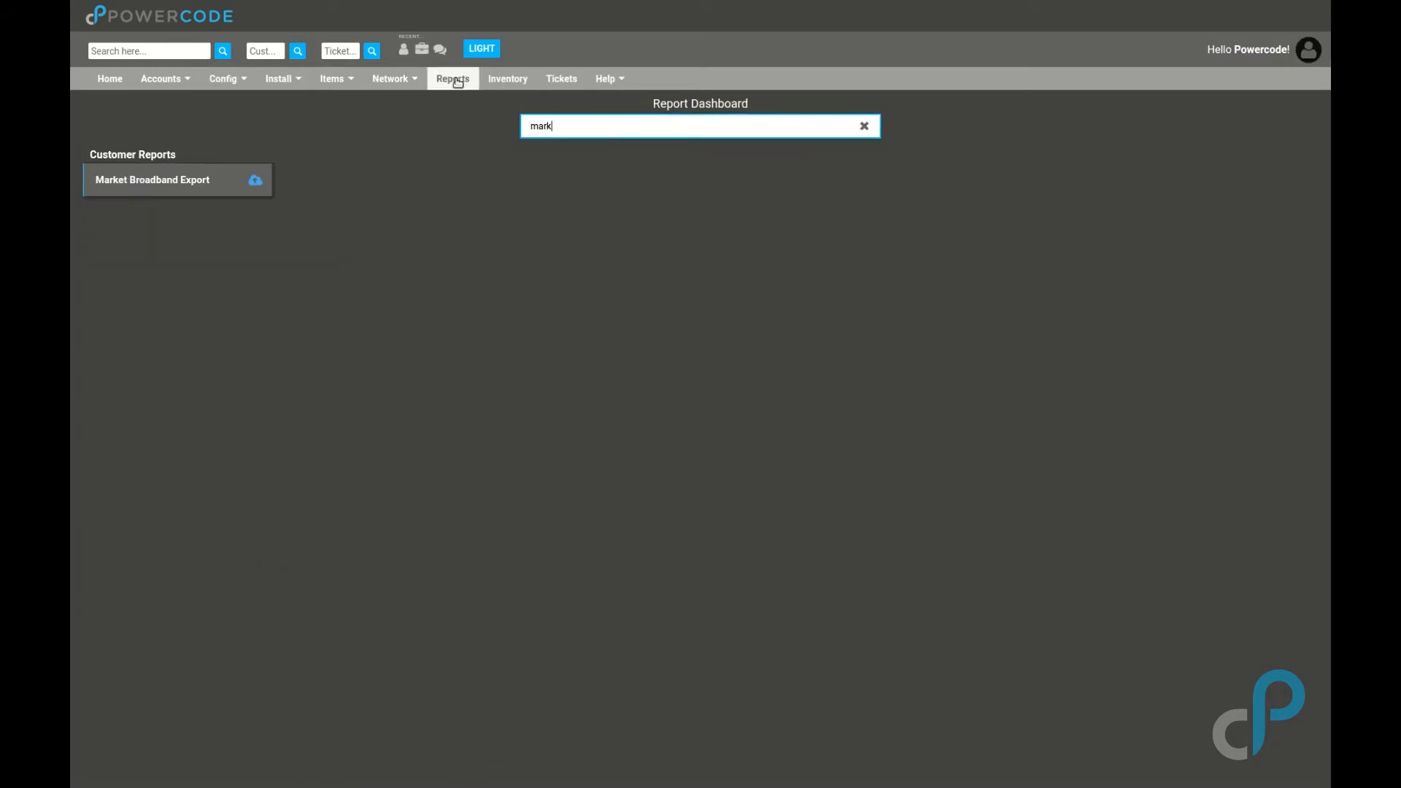
- Set Activation Since to 2017-06-01 in the Market Broadband Export form and start the ISP name with 'Ac'
{"action": "left_click", "coordinate": [152, 179]}
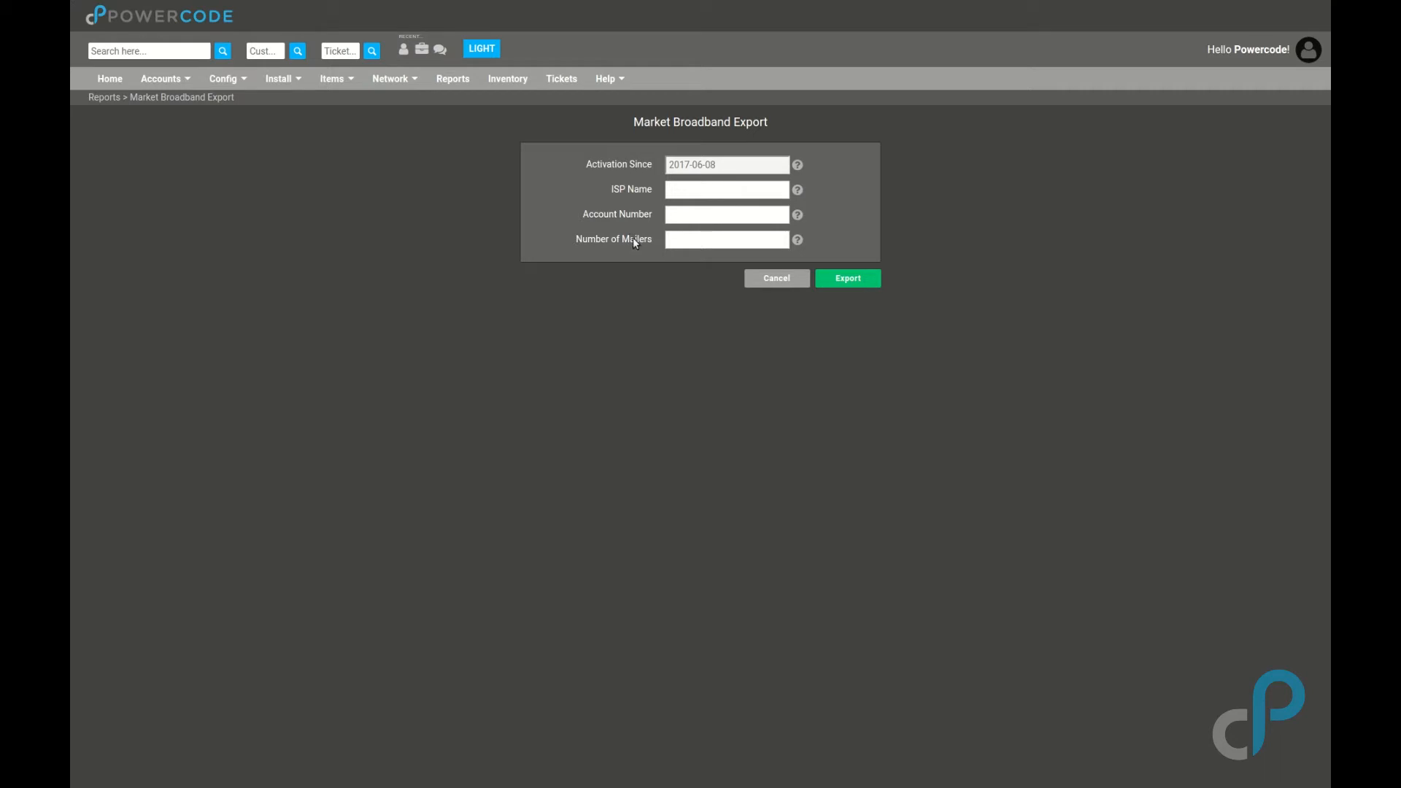
{"action": "left_click", "coordinate": [845, 277]}
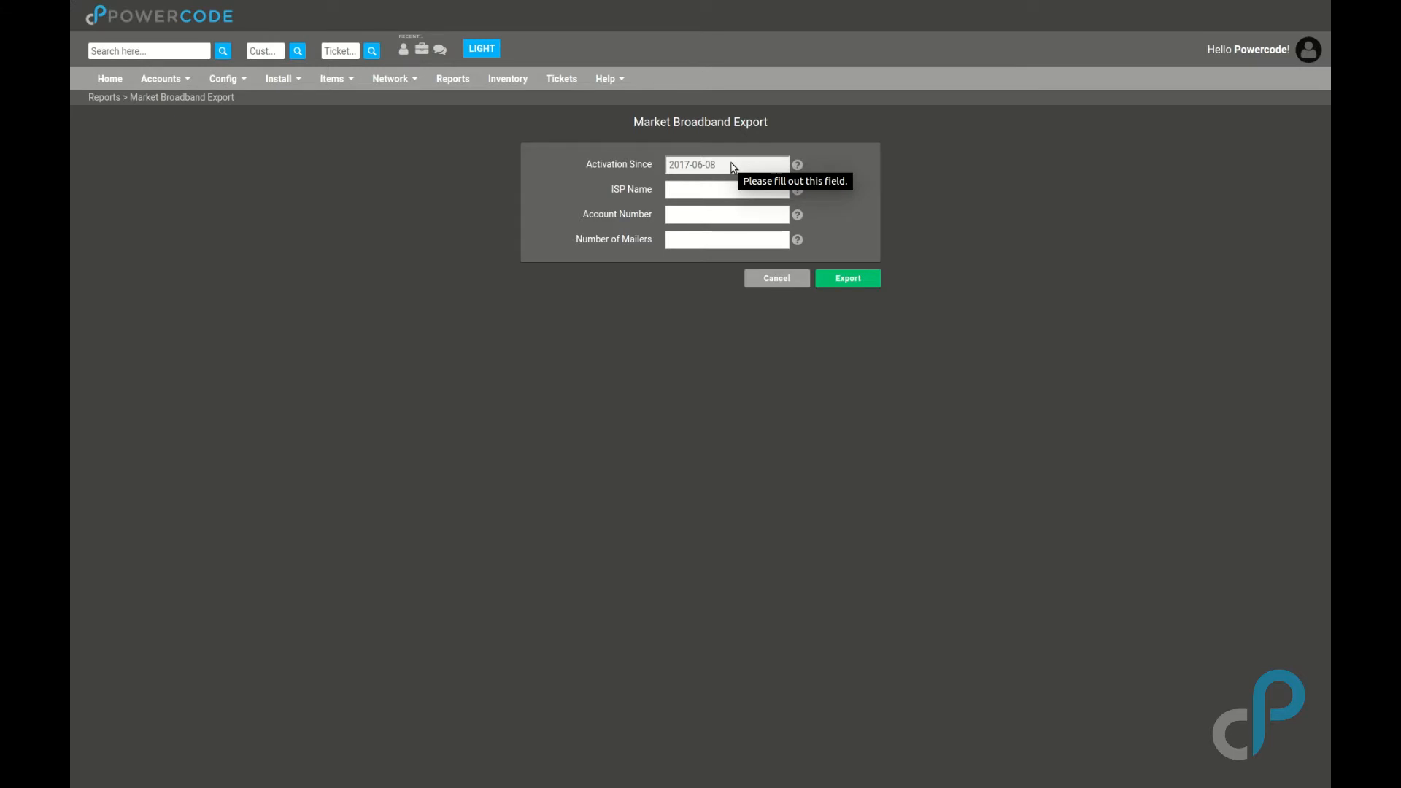
{"action": "left_click", "coordinate": [725, 165]}
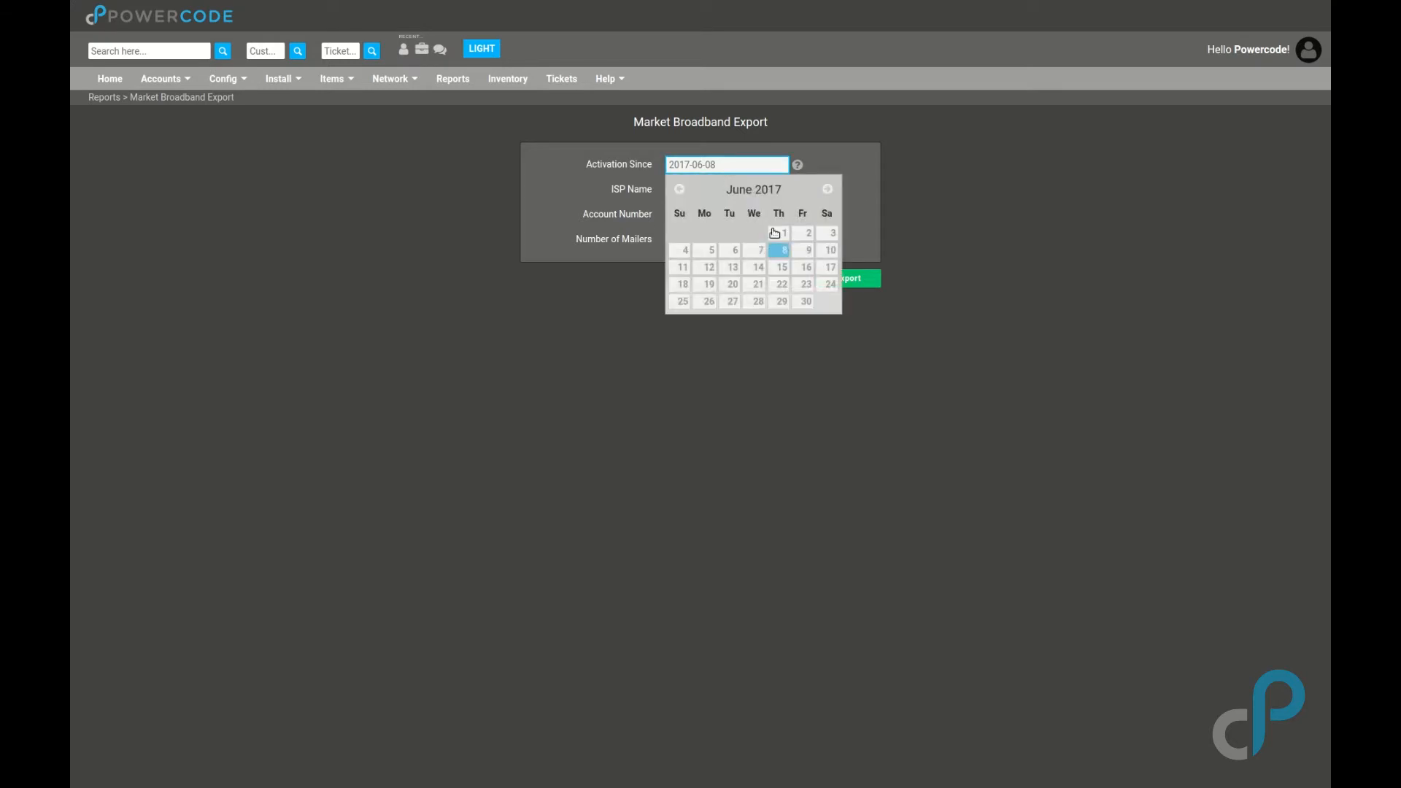
{"action": "left_click", "coordinate": [785, 234]}
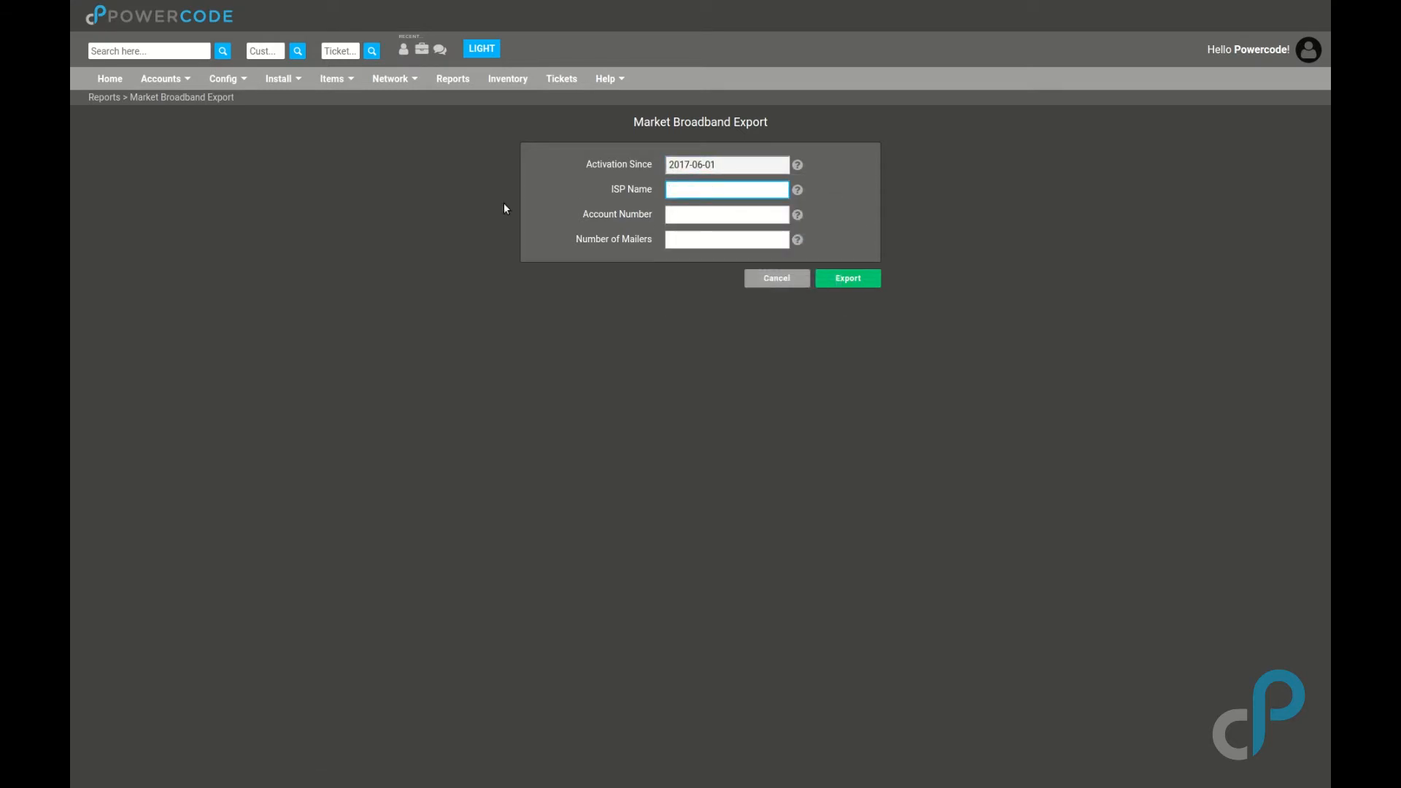
{"action": "left_click", "coordinate": [726, 189]}
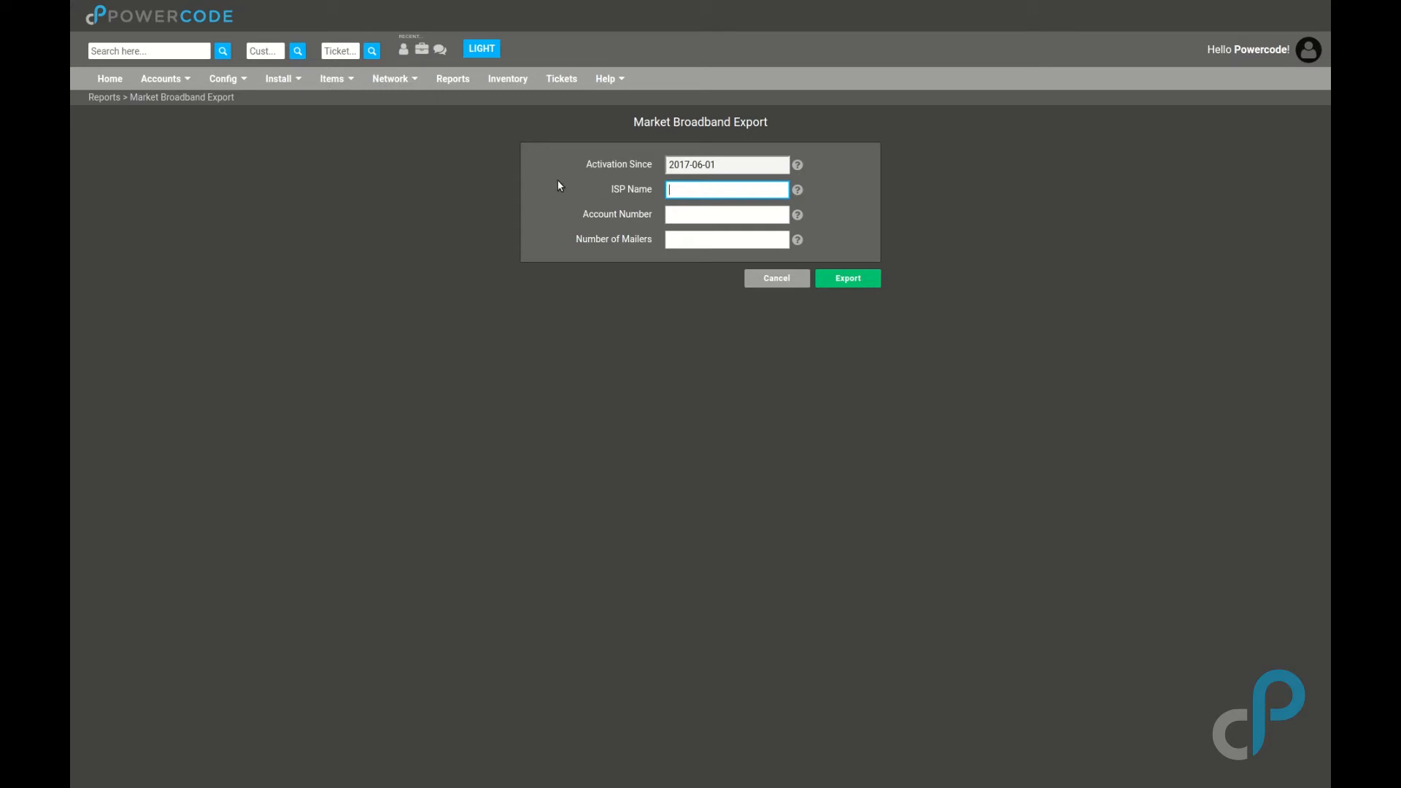
{"action": "type", "text": "Ac"}
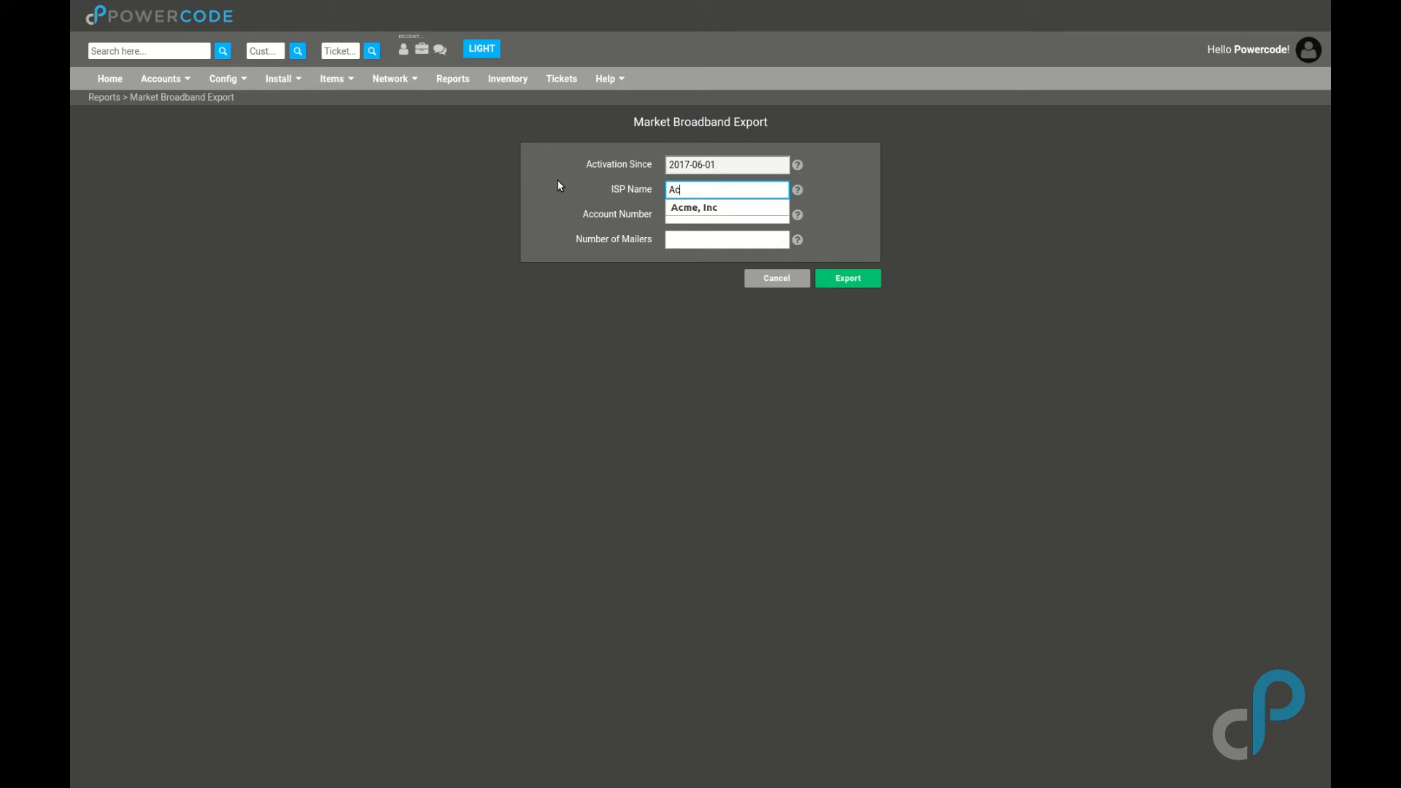
- Choose Acme, Inc as ISP, enter account number 789456 and 20 mailers
{"action": "left_click", "coordinate": [693, 207]}
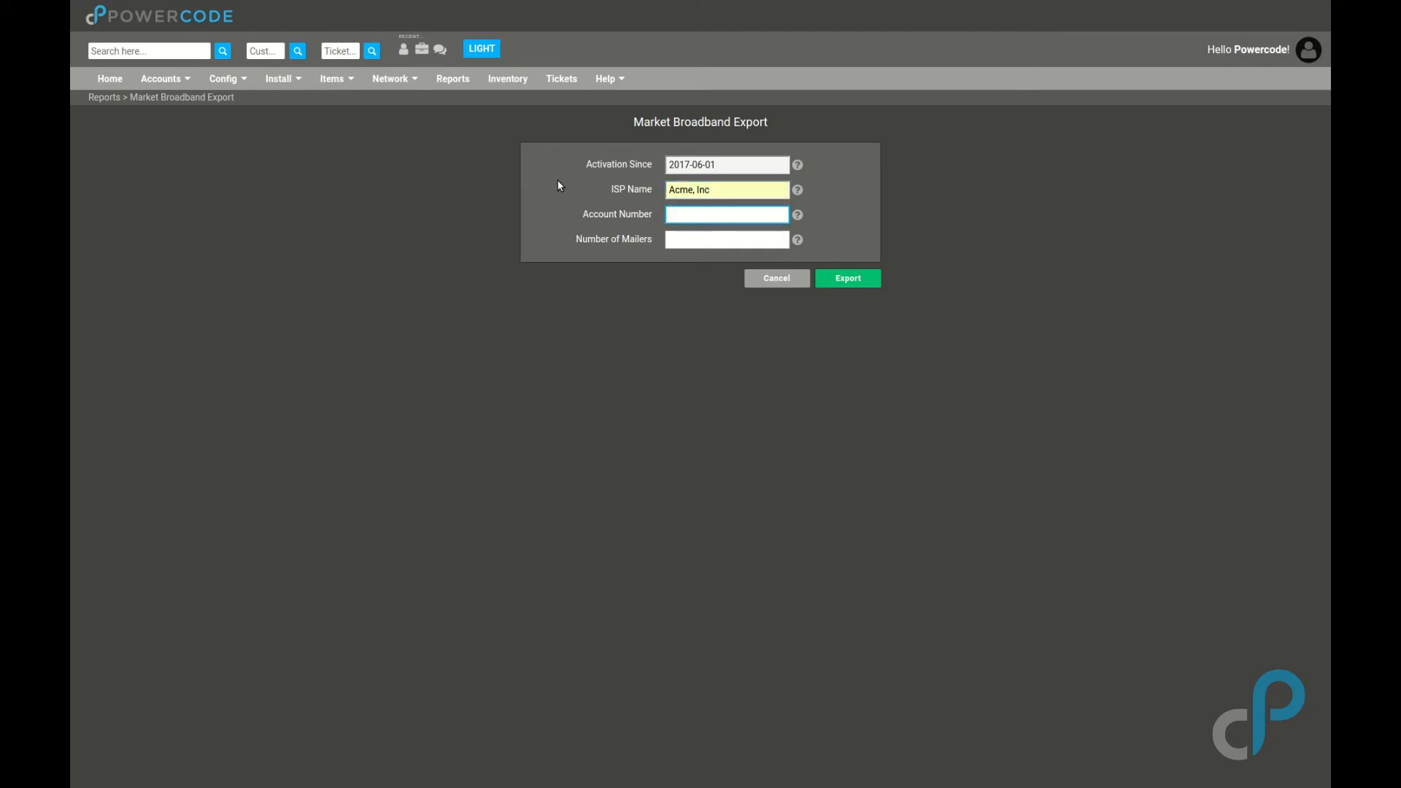
{"action": "type", "text": "789456"}
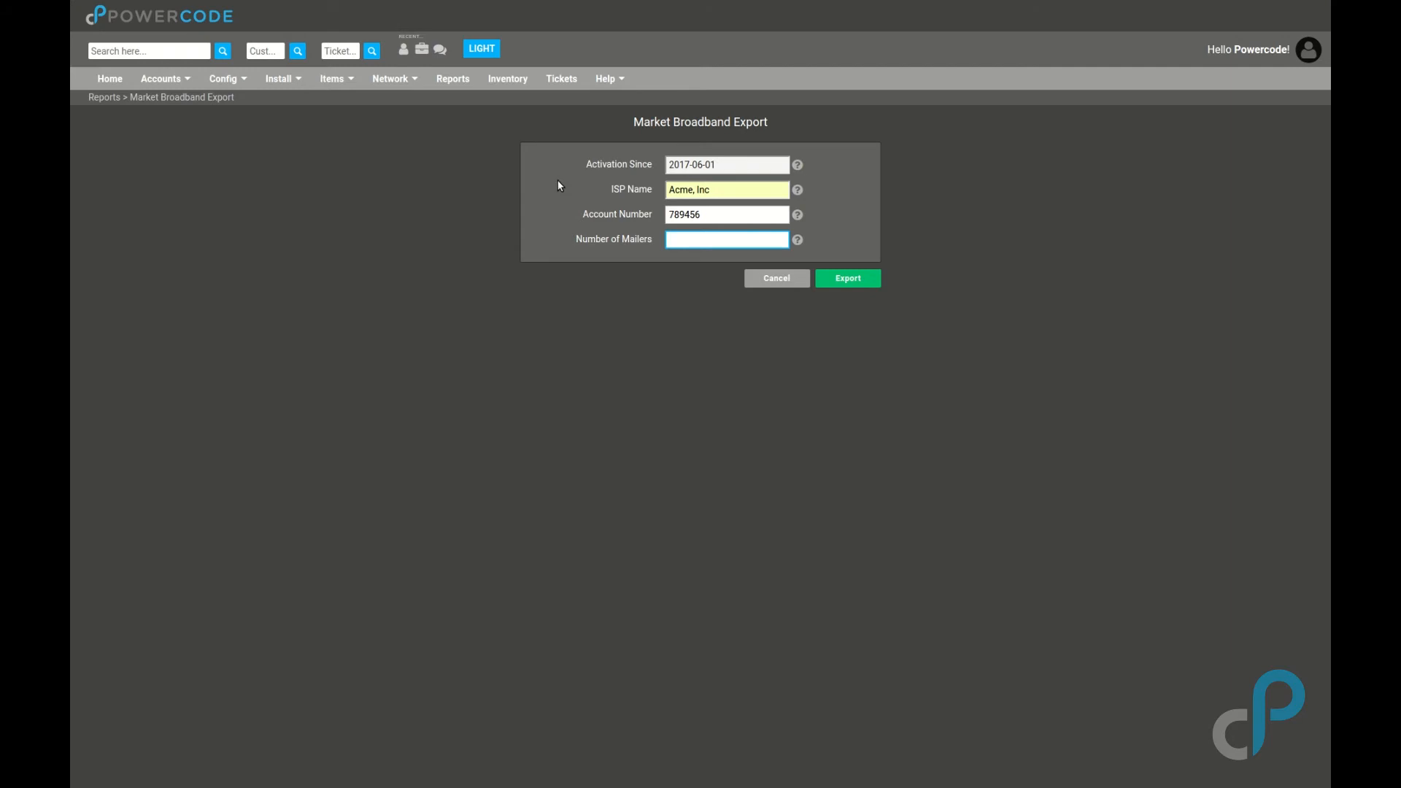
{"action": "type", "text": "20"}
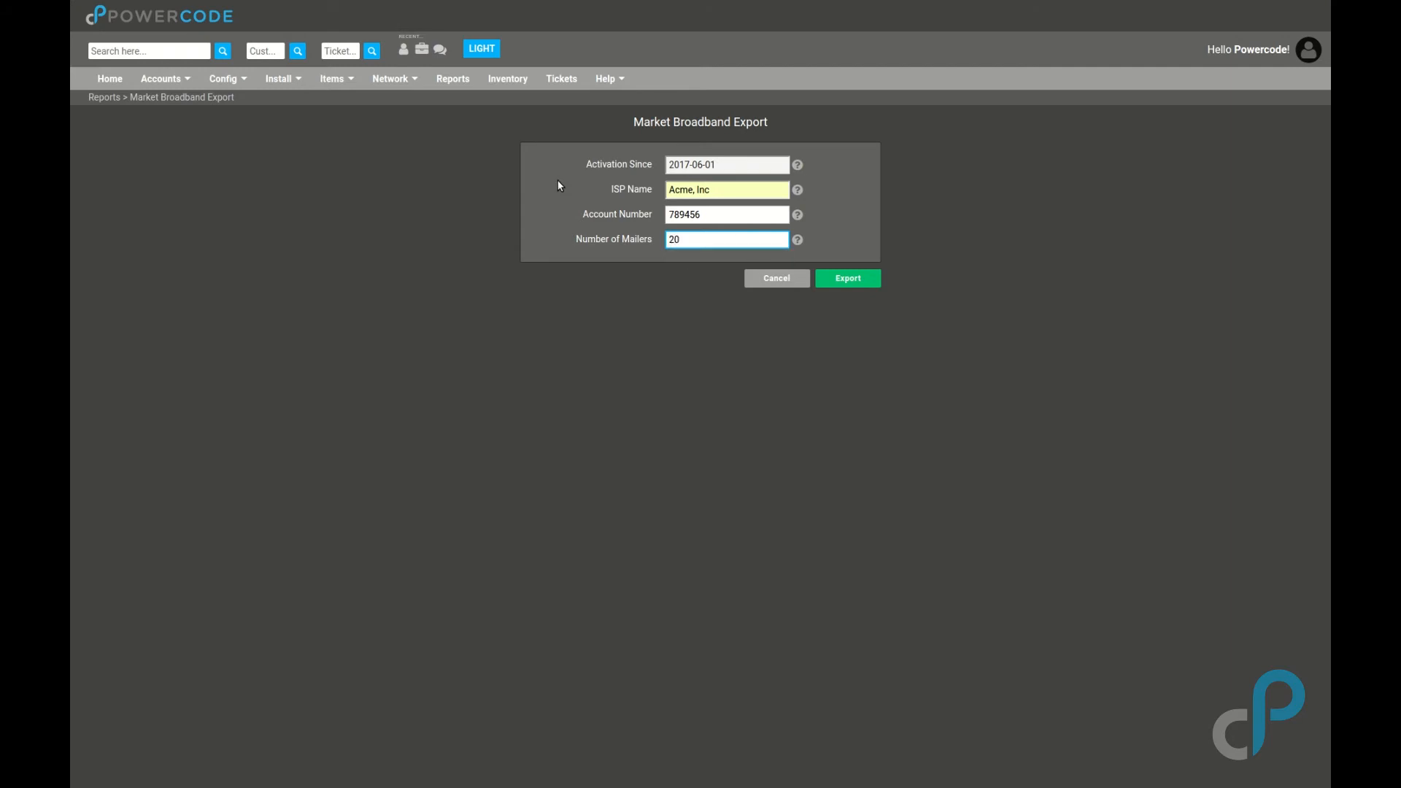
- Export the report as a zip and view its Activations-Since and Suppression CSV files
{"action": "left_click", "coordinate": [846, 277]}
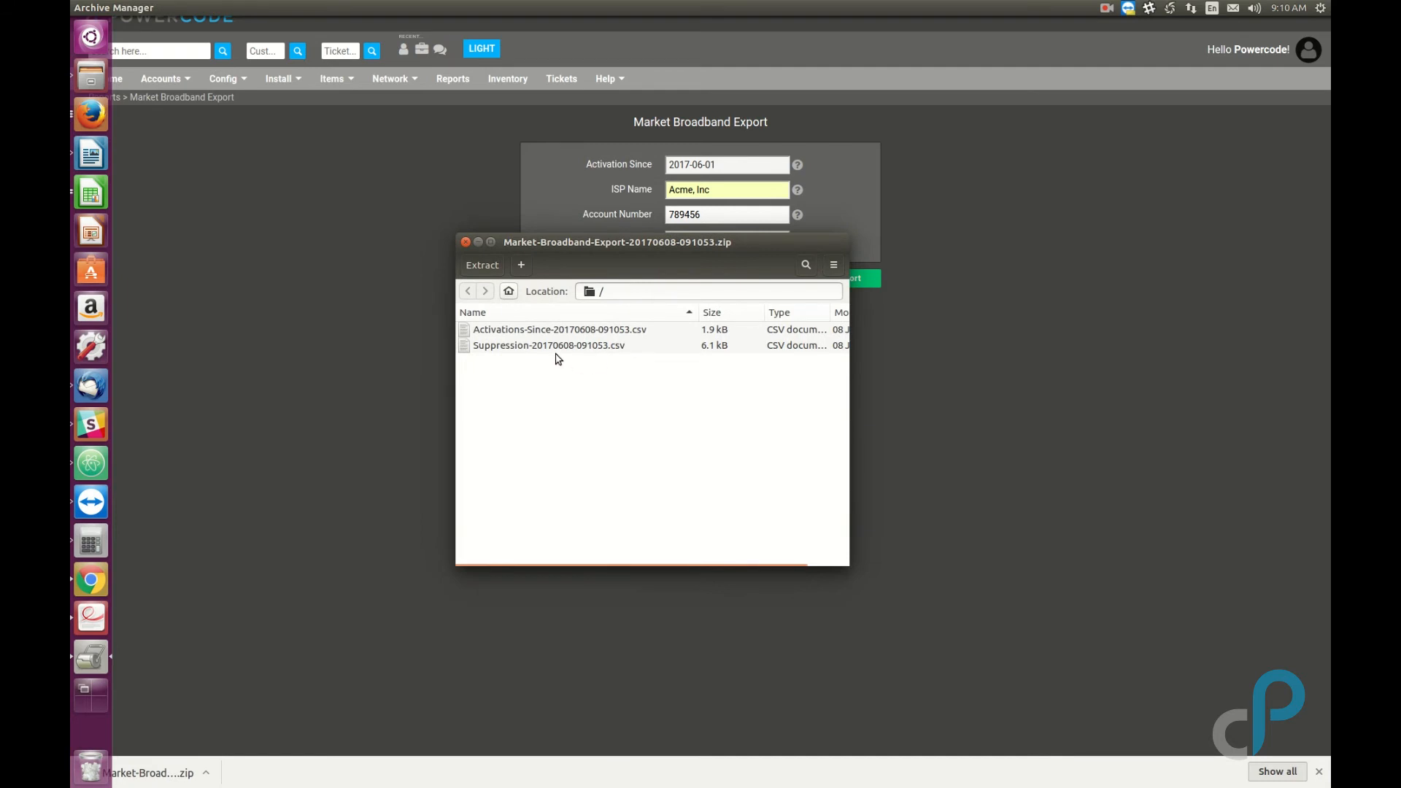
{"action": "left_click", "coordinate": [559, 328]}
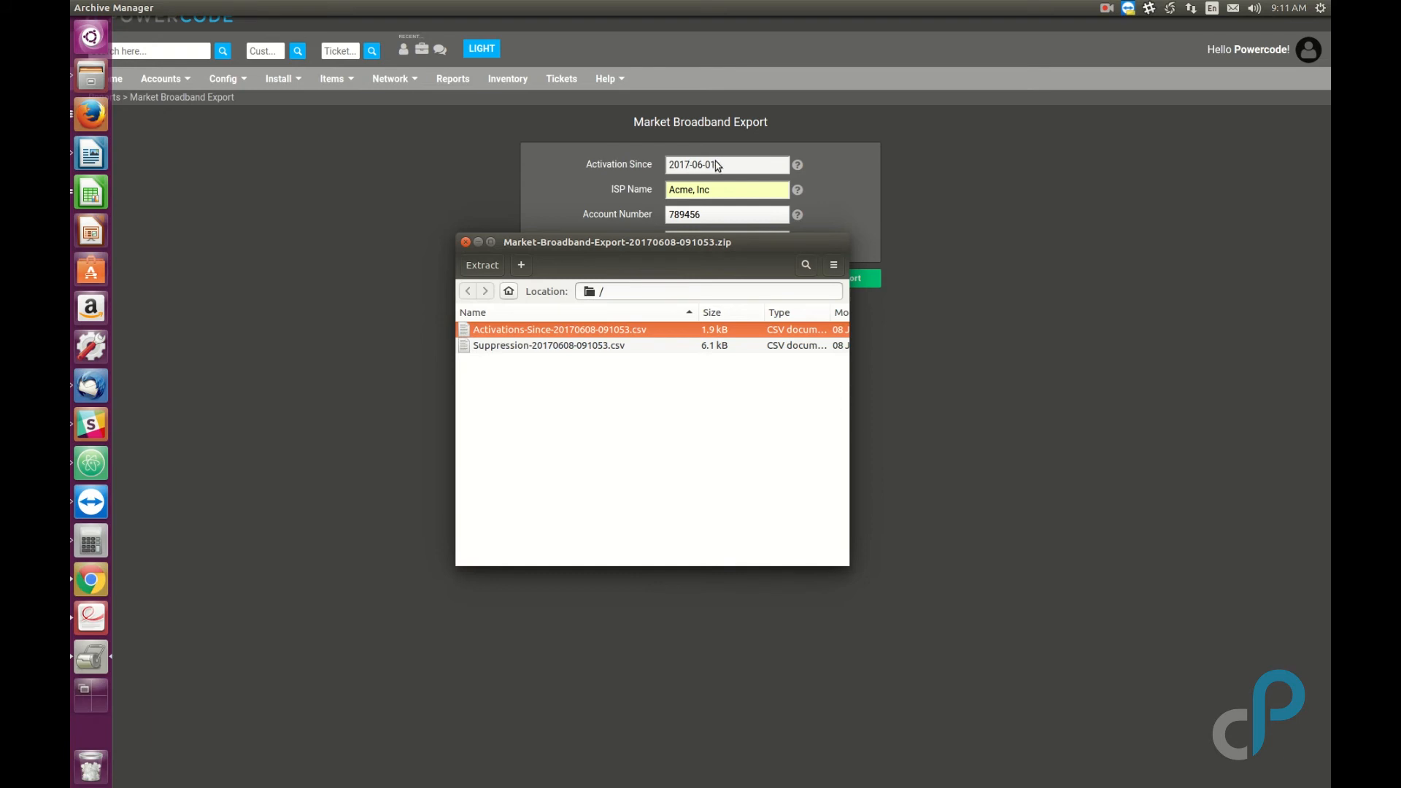
{"action": "left_click", "coordinate": [549, 344]}
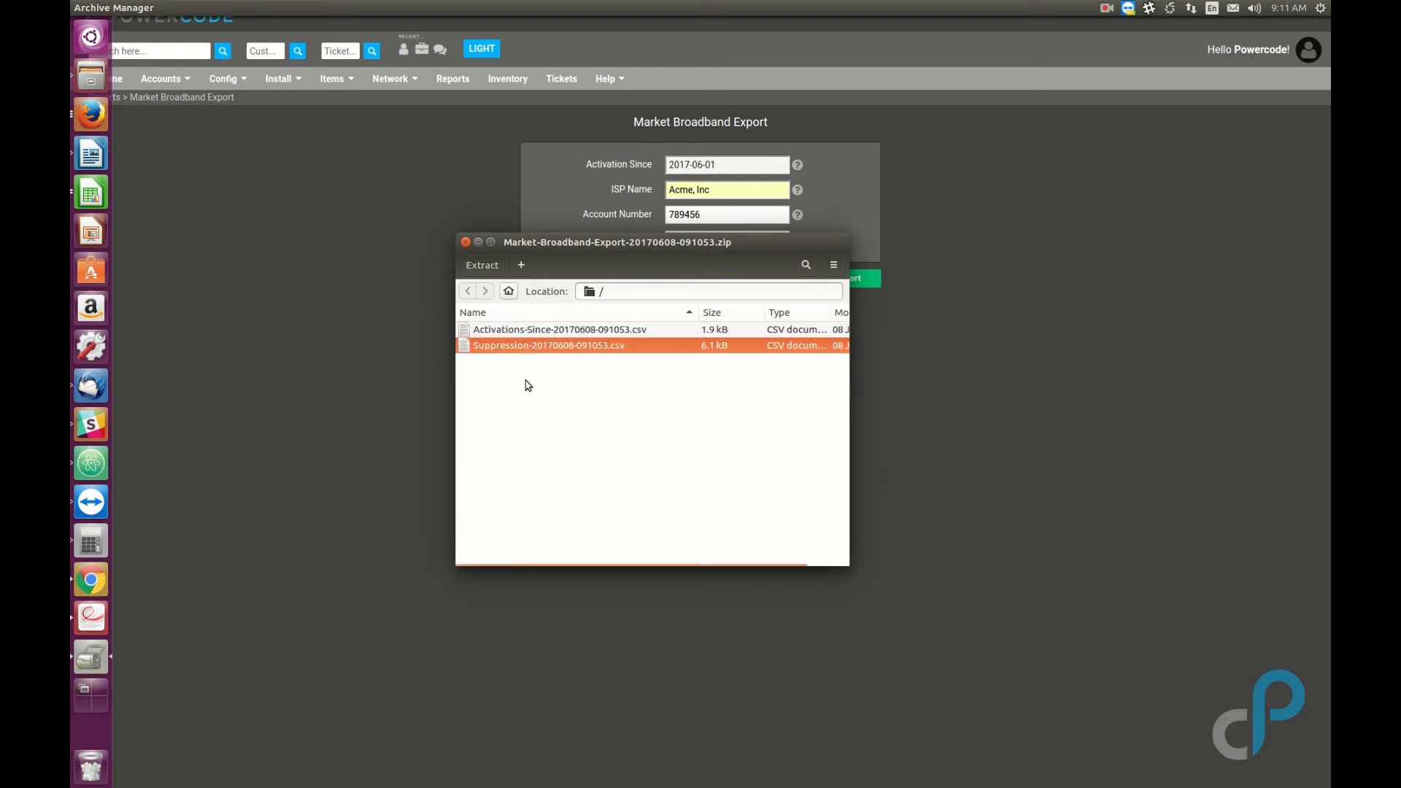